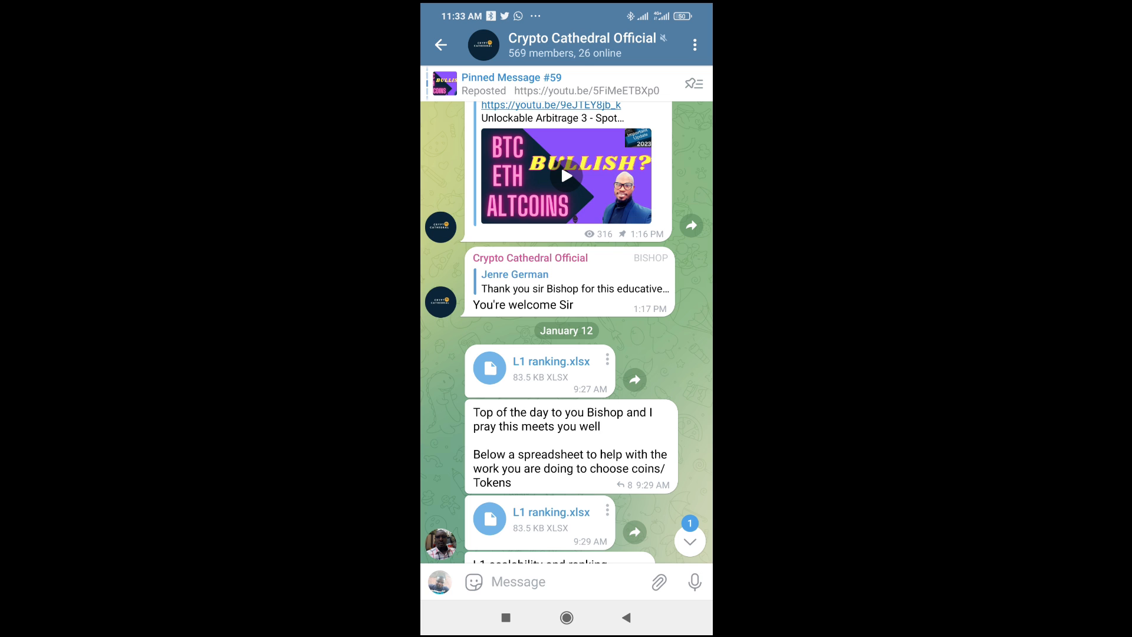
- Leave the Telegram chat and bring up Play Store app search with recent searches like wps office
{"action": "left_click", "coordinate": [517, 581]}
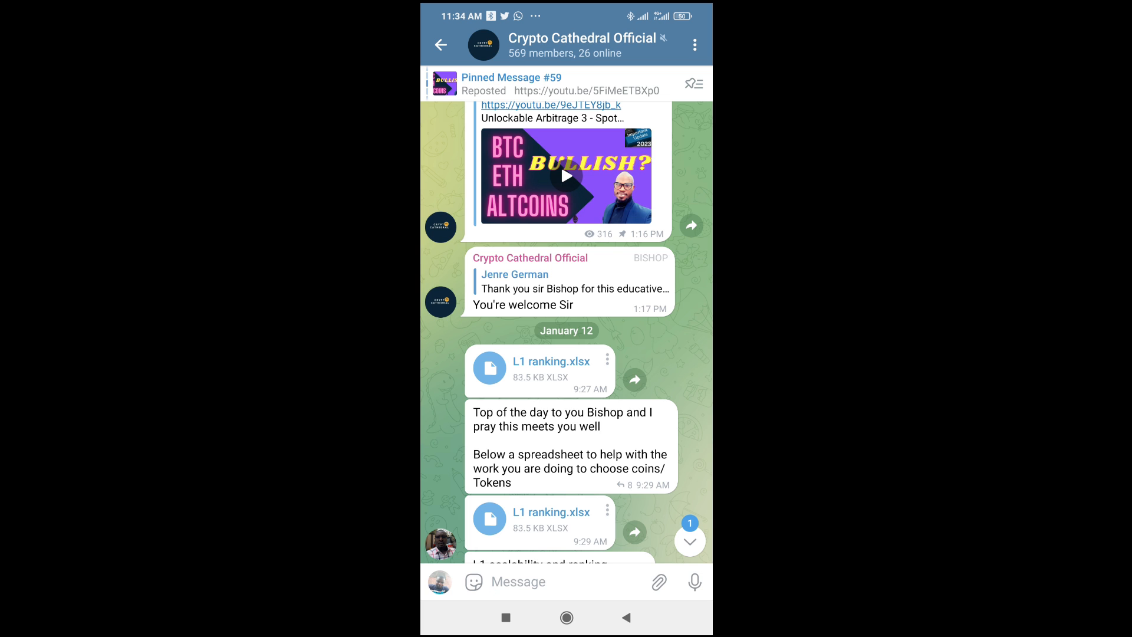
{"action": "scroll", "scroll_direction": "down", "scroll_amount": 3}
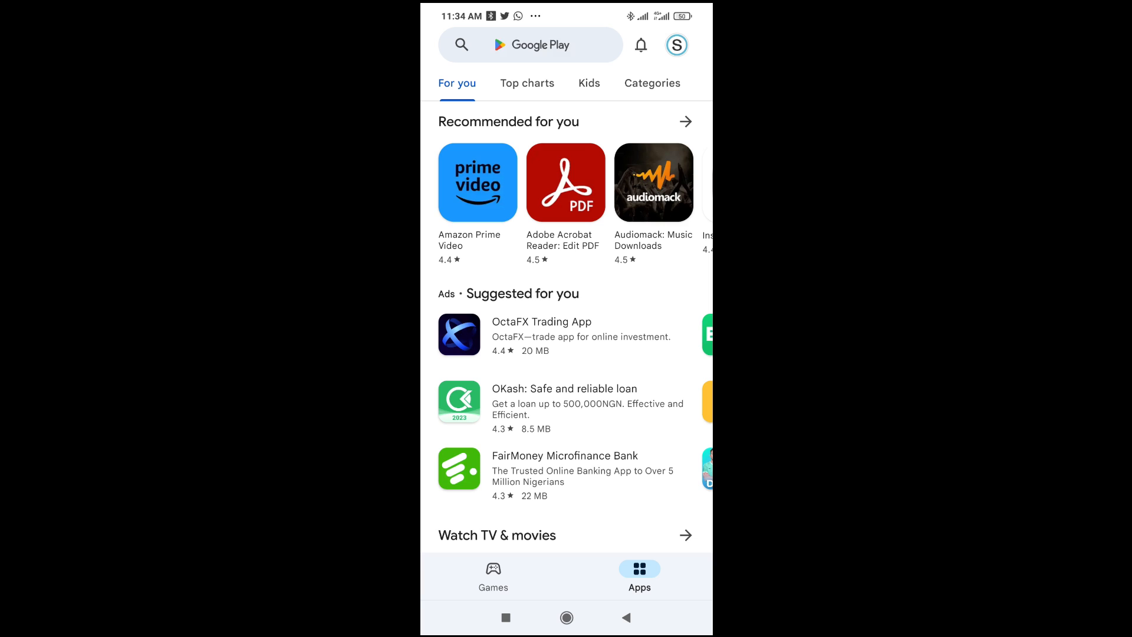
{"action": "left_click", "coordinate": [531, 45]}
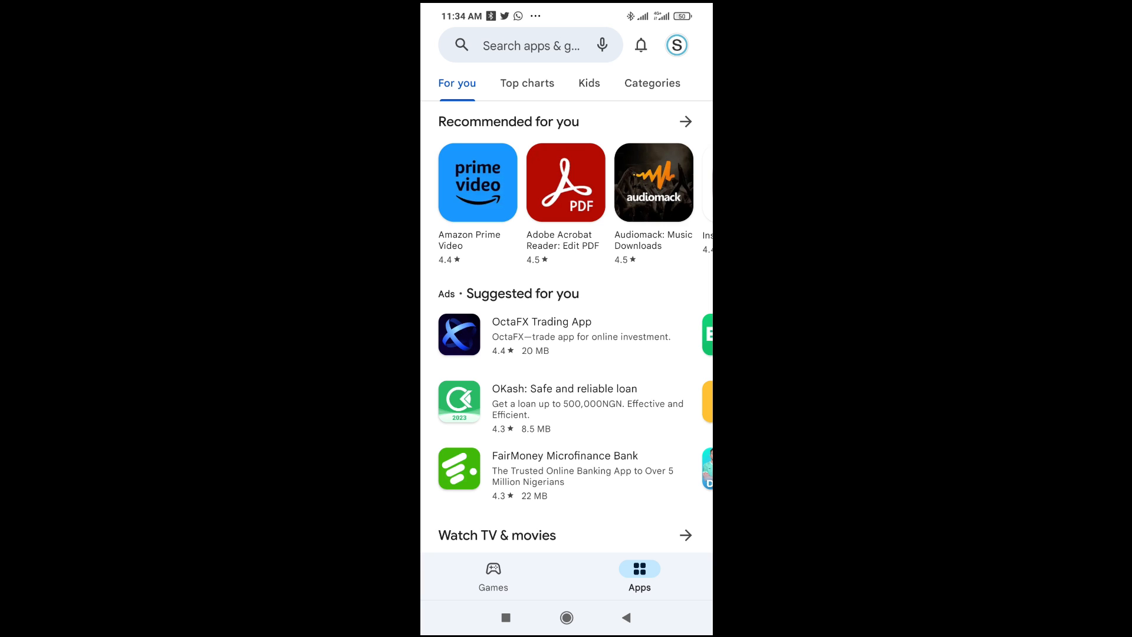
{"action": "left_click", "coordinate": [530, 45]}
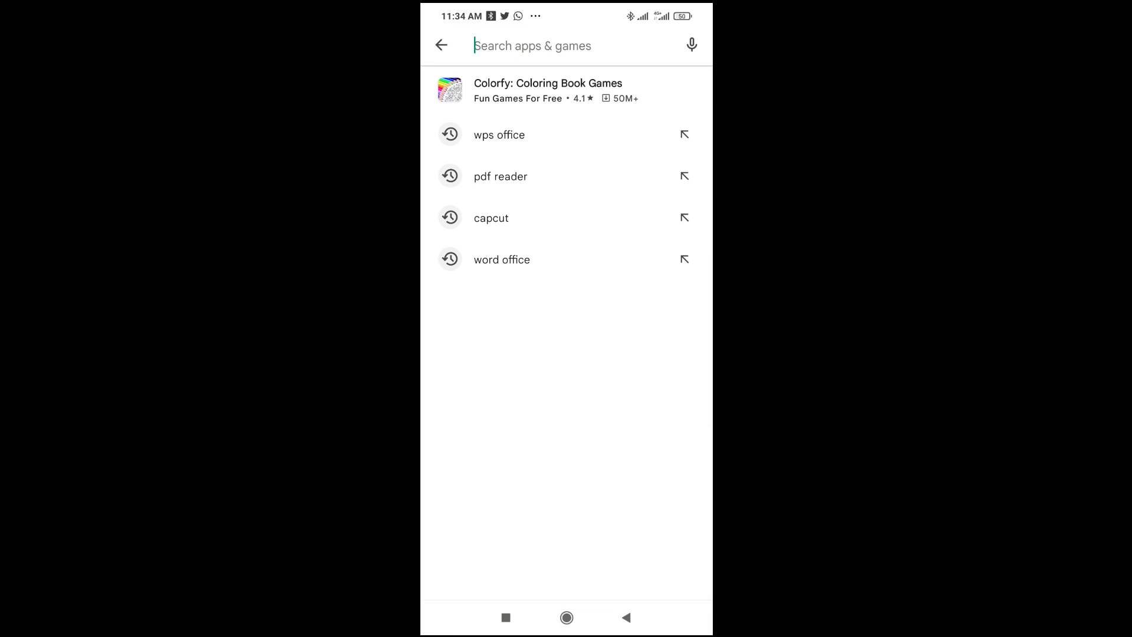
- Focus the Search apps & games field and pick an entry from the suggestions
{"action": "left_click", "coordinate": [567, 46]}
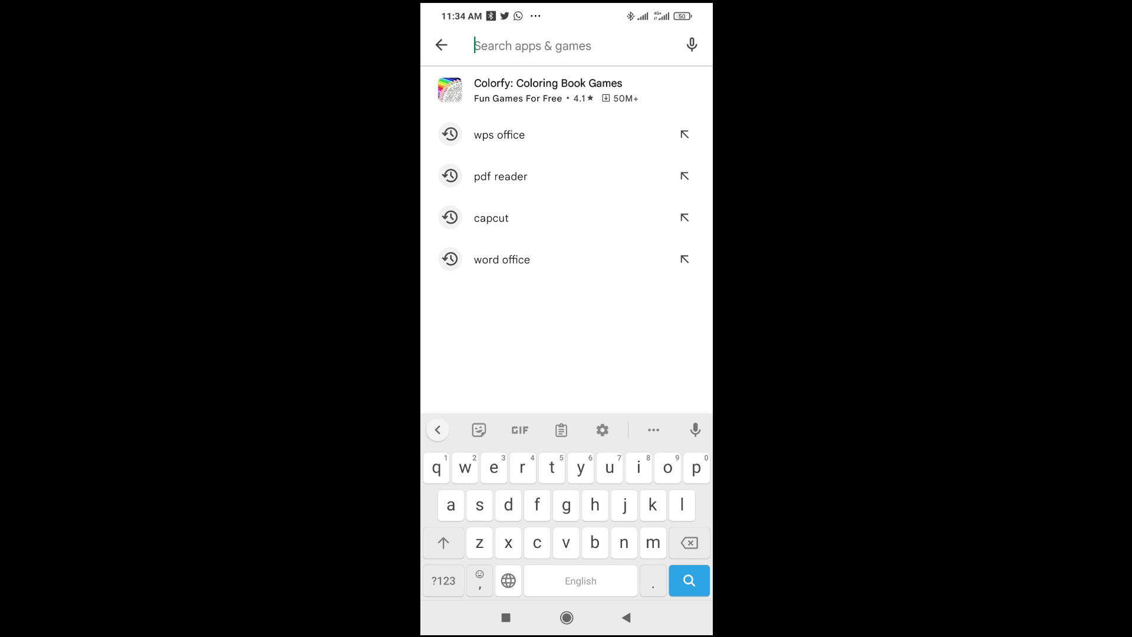
{"action": "left_click", "coordinate": [498, 134]}
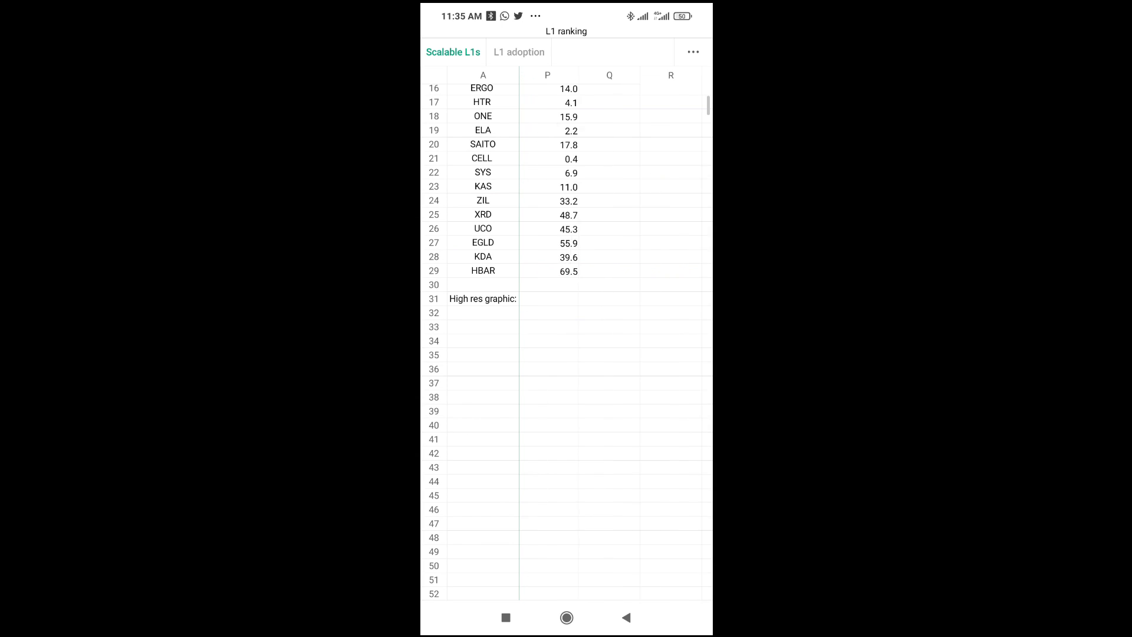
- Swipe the Scalable L1s sheet horizontally to show columns C and D beside the coin names
{"action": "scroll", "scroll_direction": "left", "scroll_amount": 3}
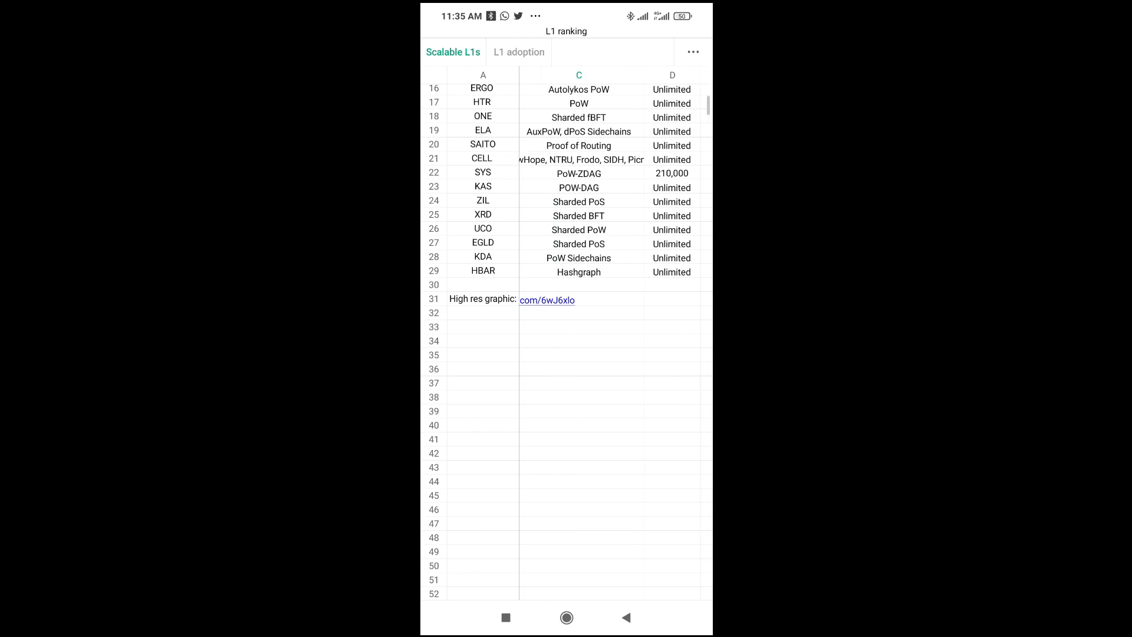